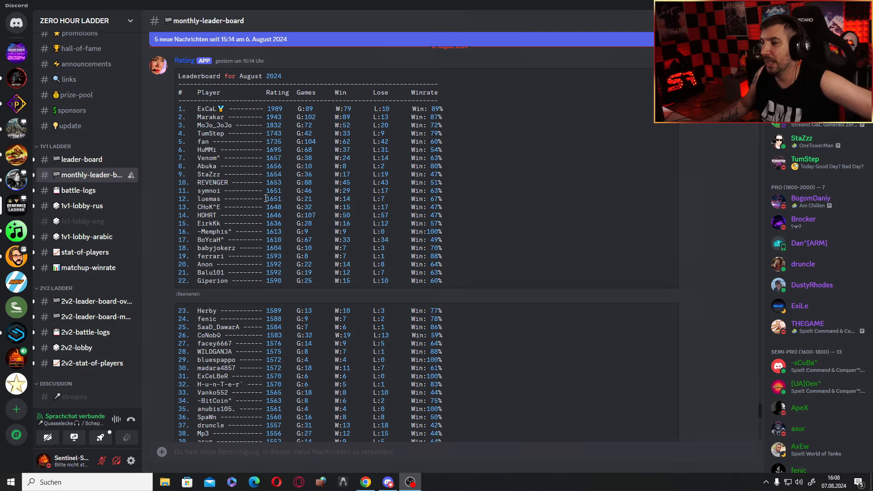
mouse_move(247, 200)
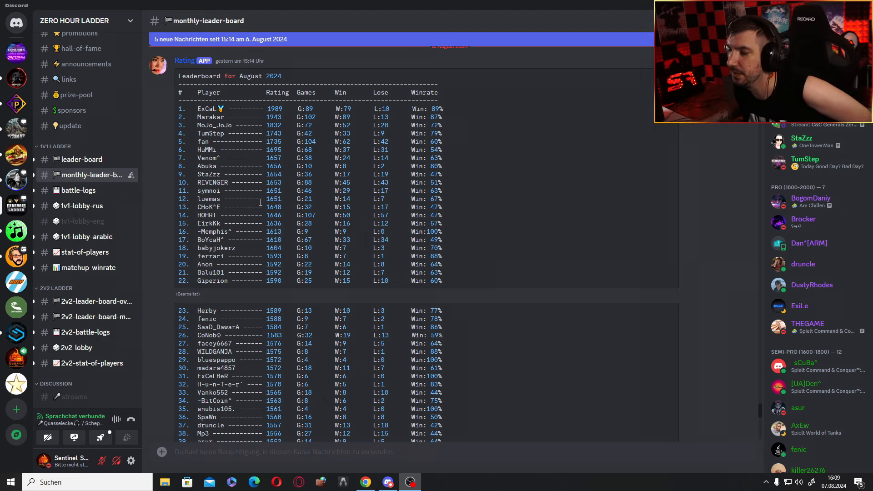
mouse_move(213, 119)
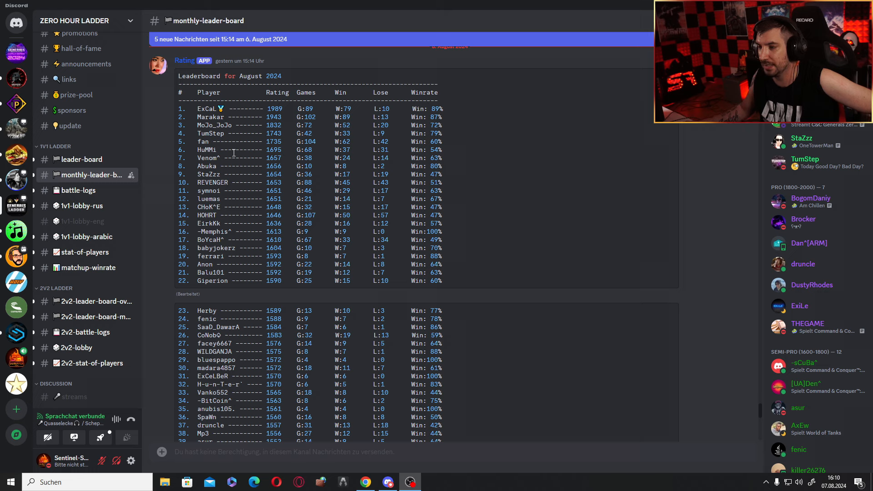
- Double-click MoJo_JoJo in row 3 of the August 2024 leaderboard to highlight it
double_click(214, 125)
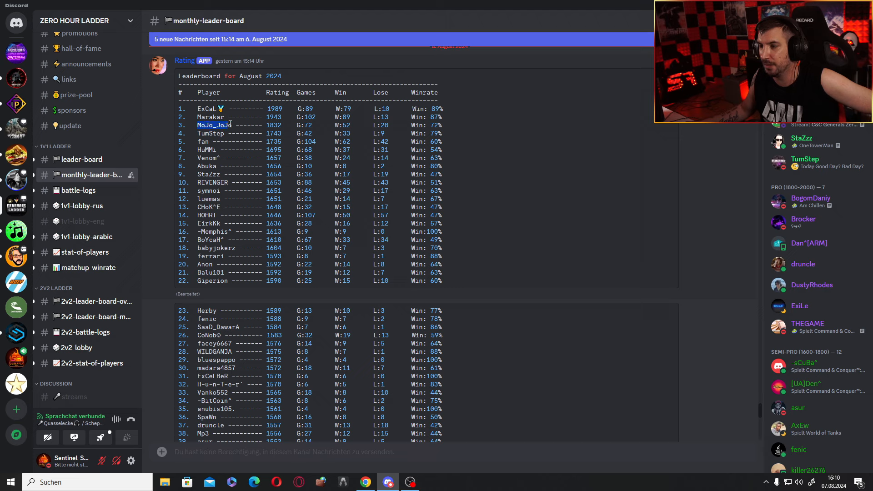